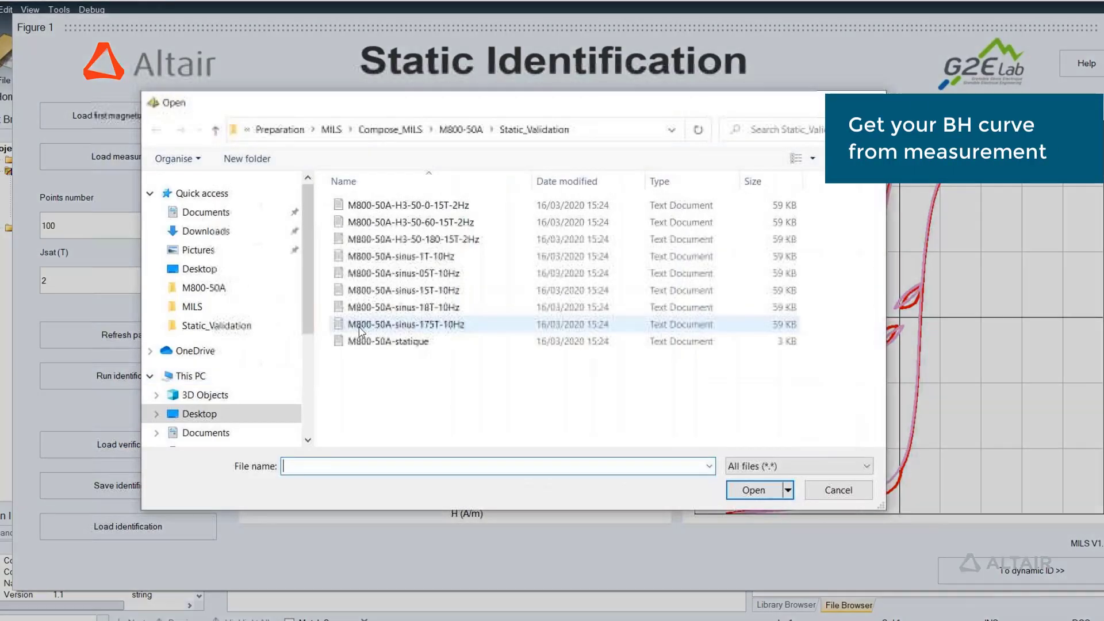
- Load the M800-50A measured BH curve file in MILS static identification
{"action": "left_click", "coordinate": [403, 273]}
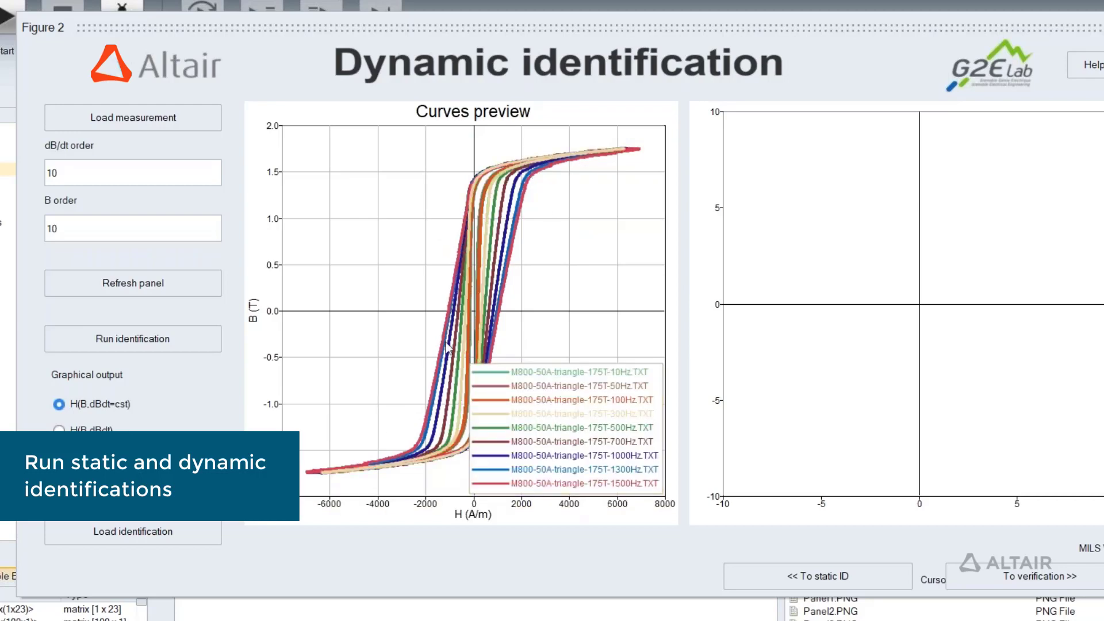
- Run dynamic identification with dB/dt order and B order kept at 10
{"action": "left_click", "coordinate": [132, 338]}
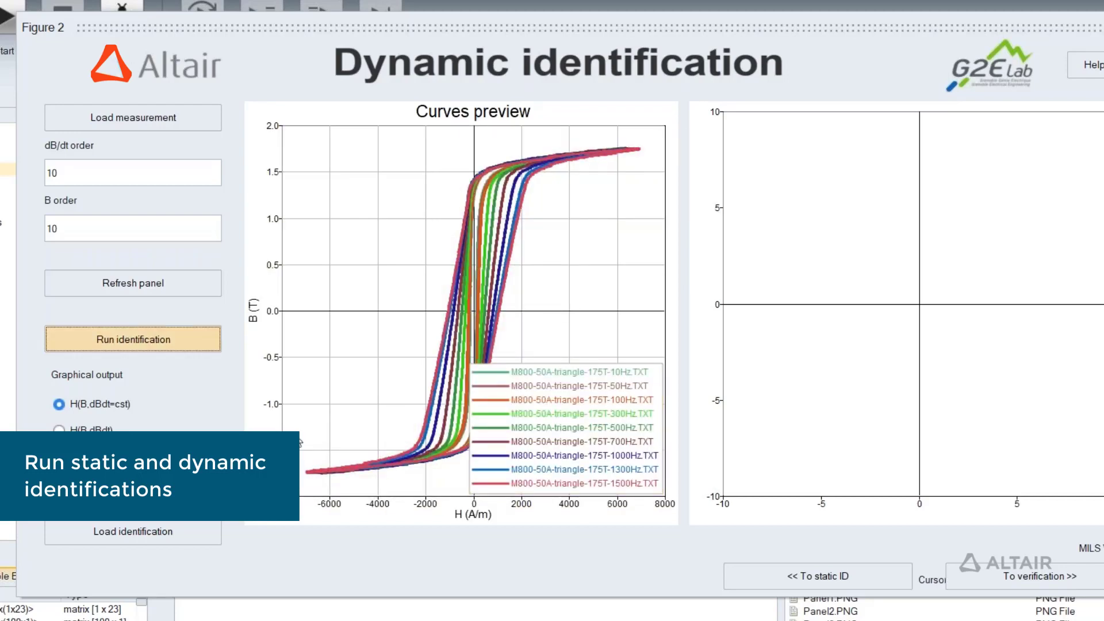
{"action": "left_click", "coordinate": [131, 339]}
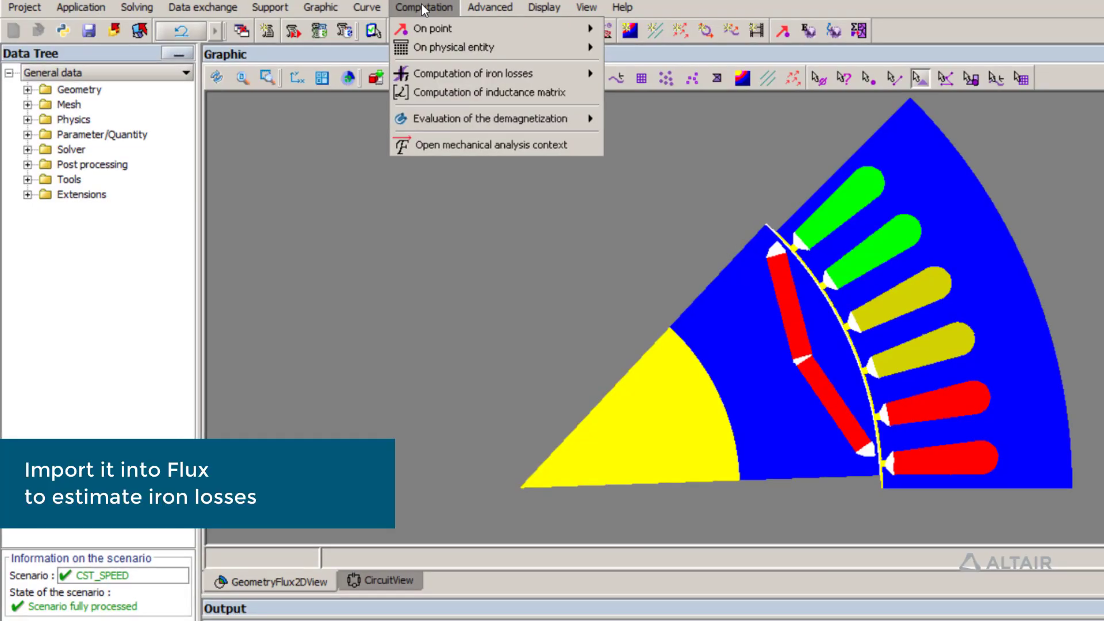
{"action": "mouse_move", "coordinate": [474, 73]}
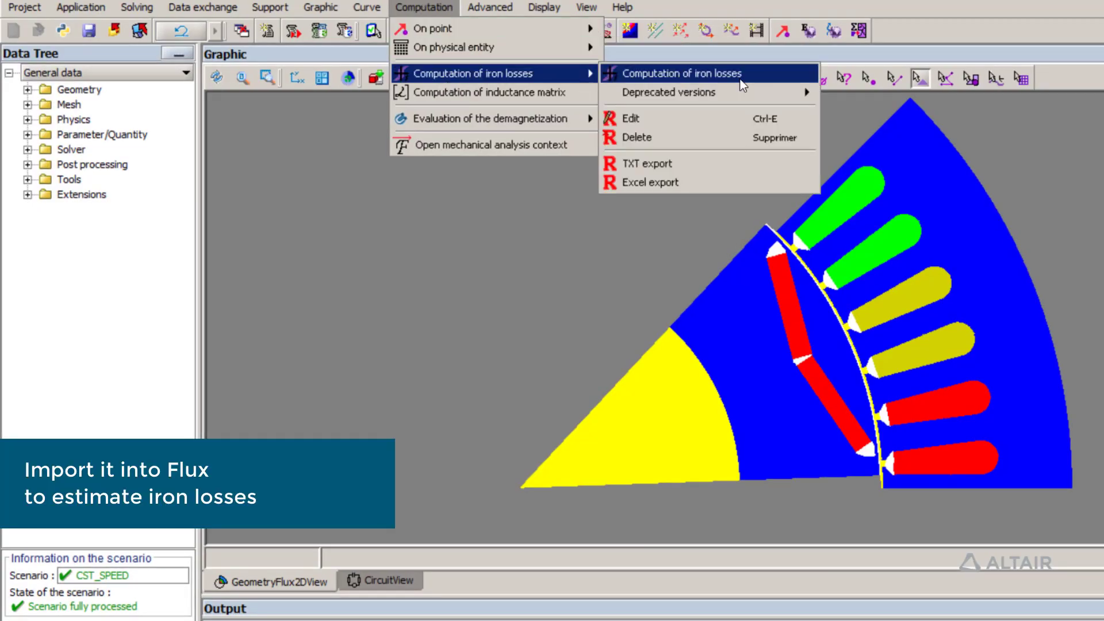
- Create an iron losses computation from M800-50A-test.mils, then compare LS predefined sheet grades
{"action": "left_click", "coordinate": [674, 72]}
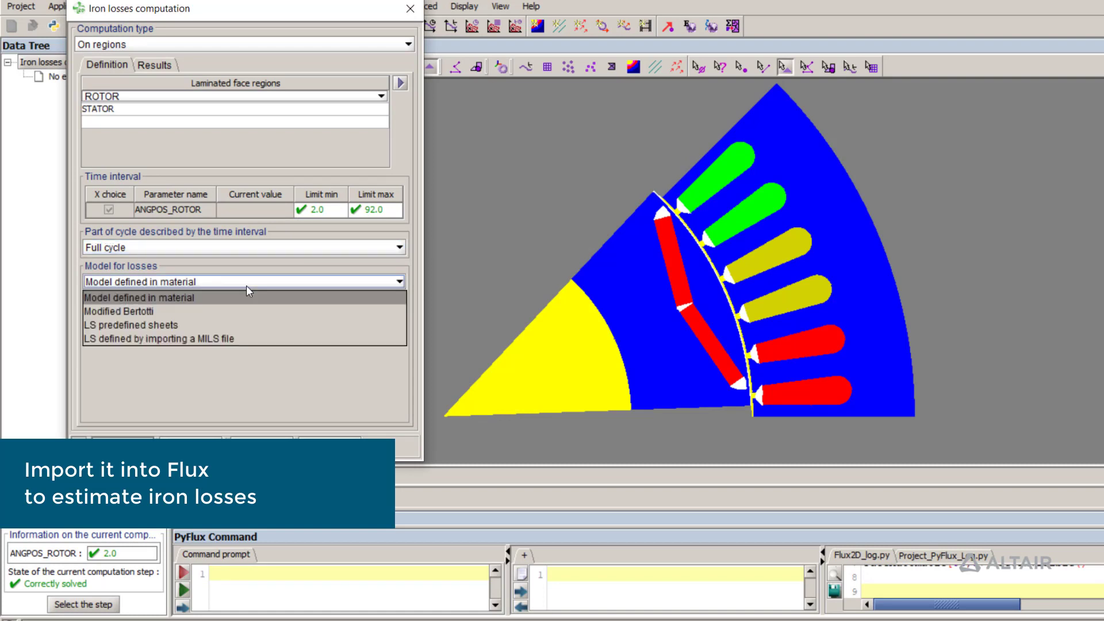
{"action": "left_click", "coordinate": [158, 338]}
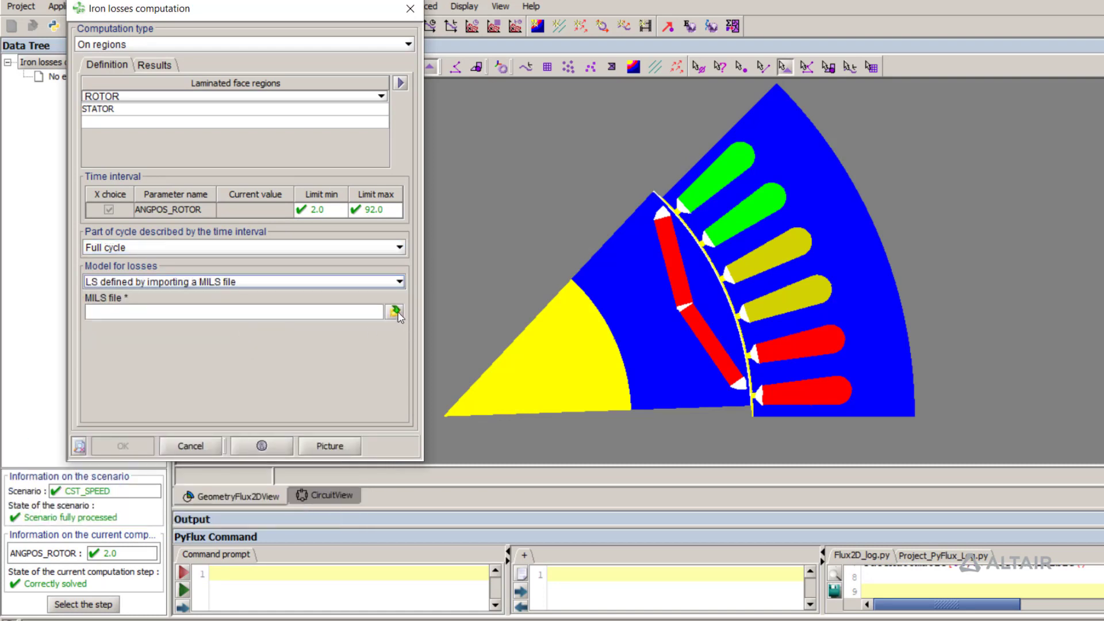
{"action": "left_click", "coordinate": [395, 311]}
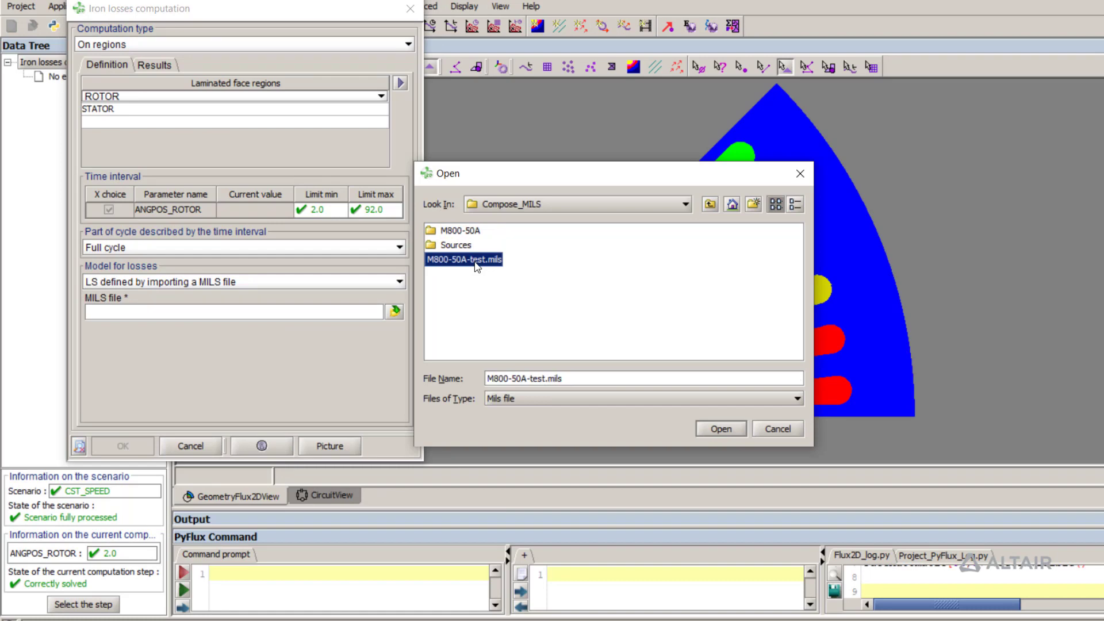
{"action": "left_click", "coordinate": [719, 428]}
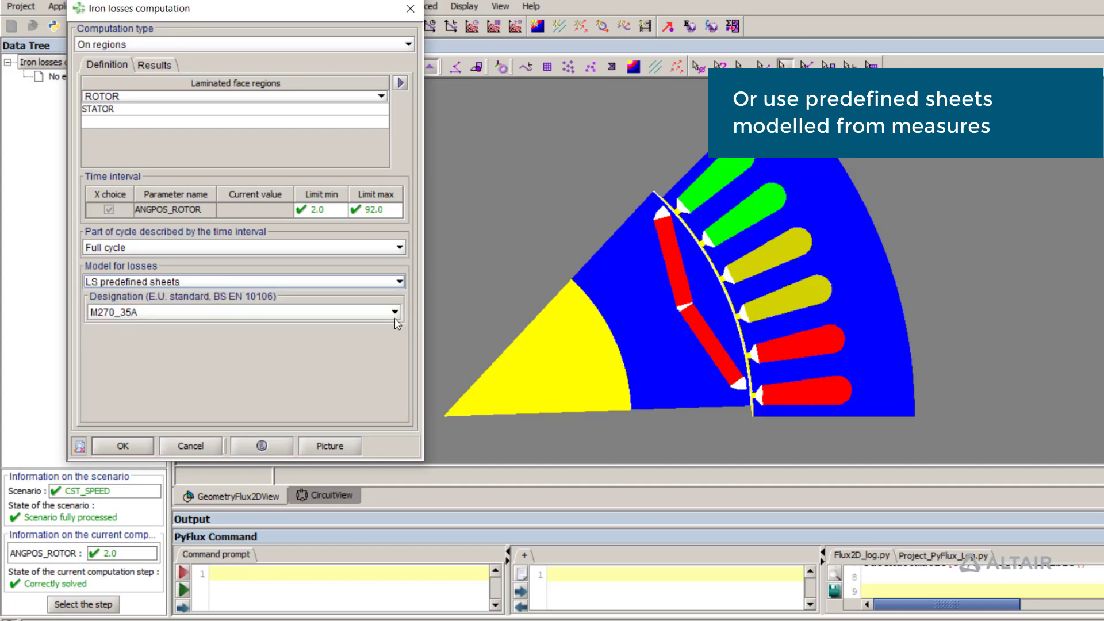
{"action": "left_click", "coordinate": [393, 311]}
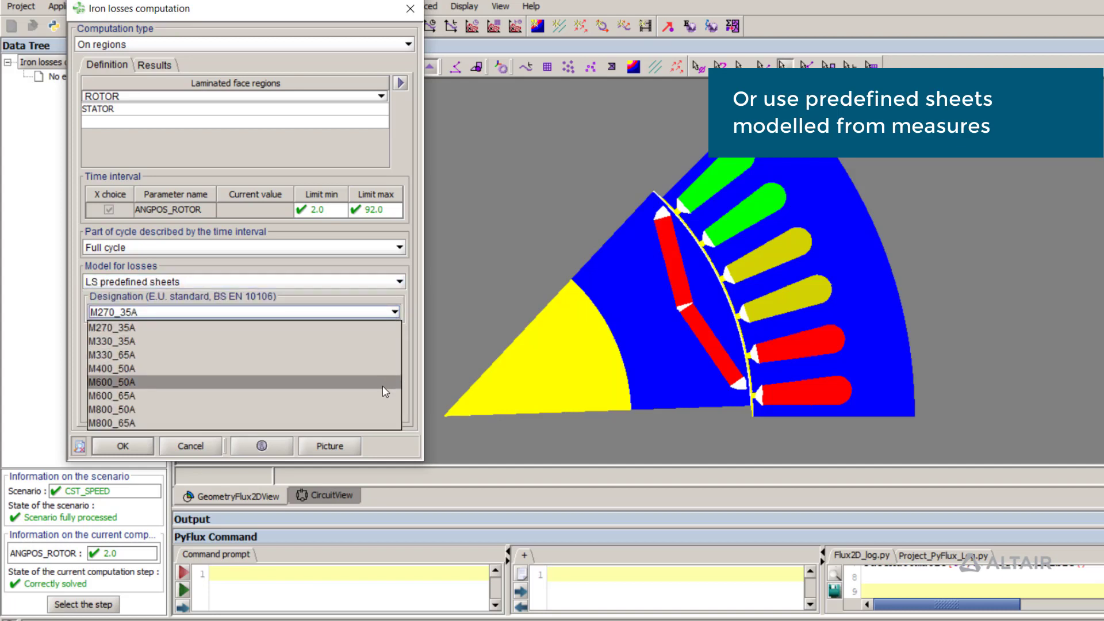
{"action": "left_click", "coordinate": [121, 445]}
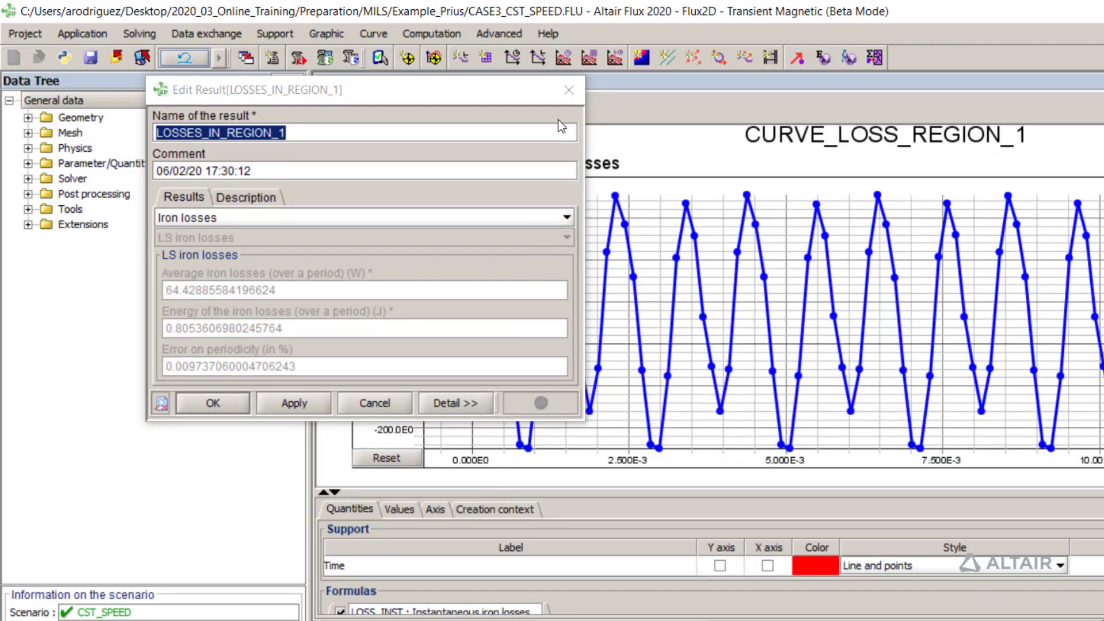